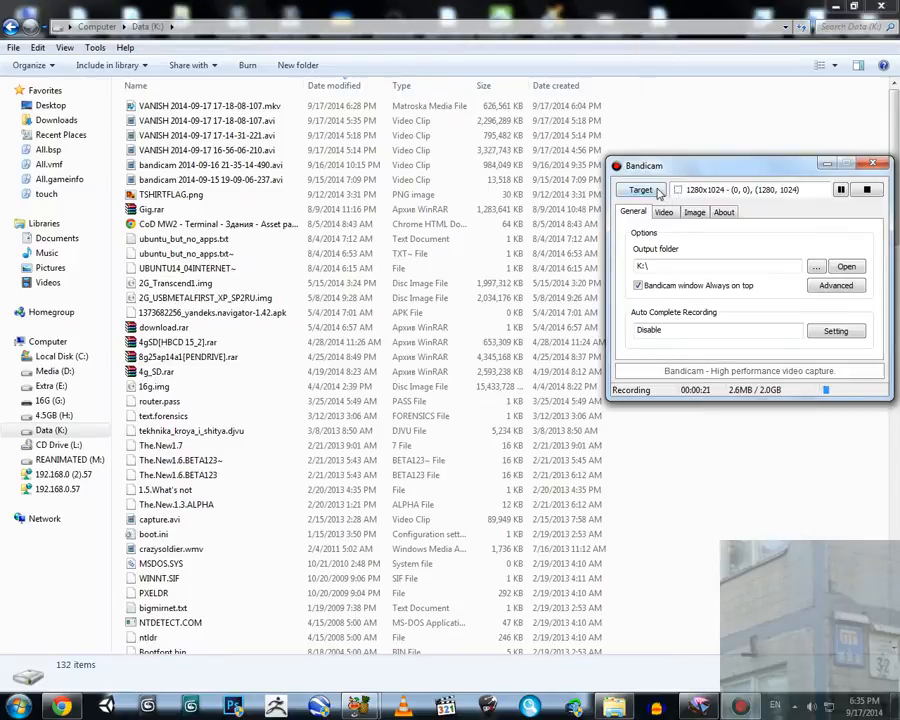
# Play the VANISH 2014-09-17 AVI recording in VLC media player from Explorer's Open with menu
pyautogui.click(640, 190)
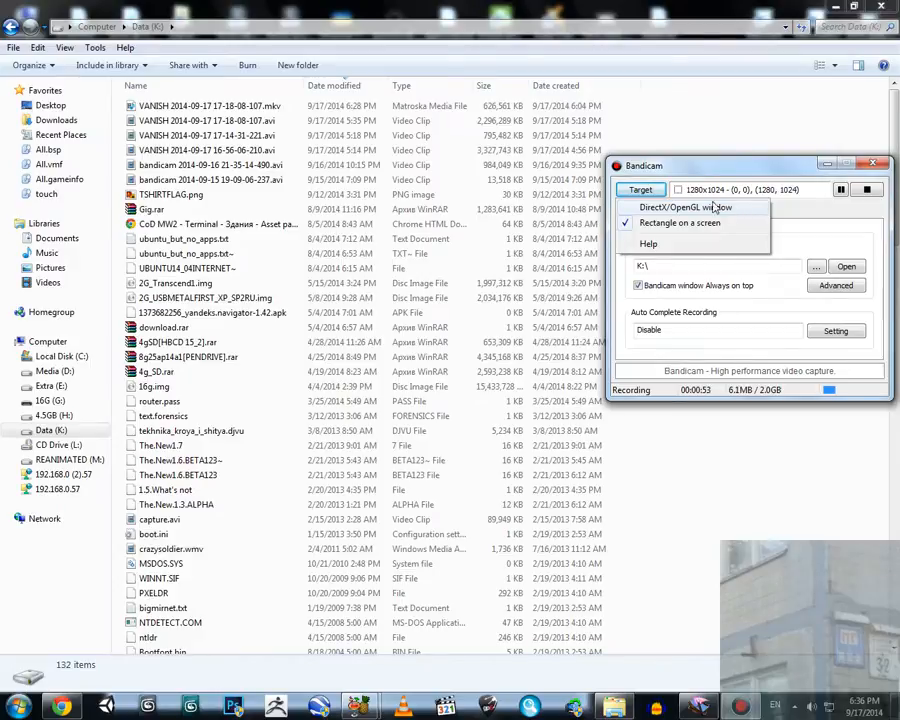
pyautogui.moveTo(752, 210)
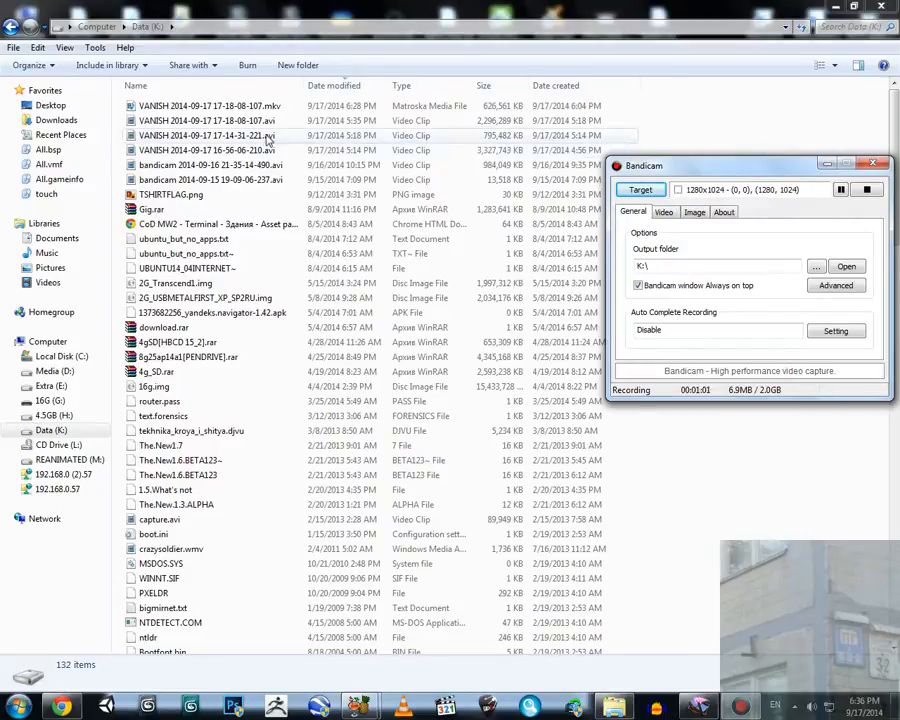
pyautogui.rightClick(208, 120)
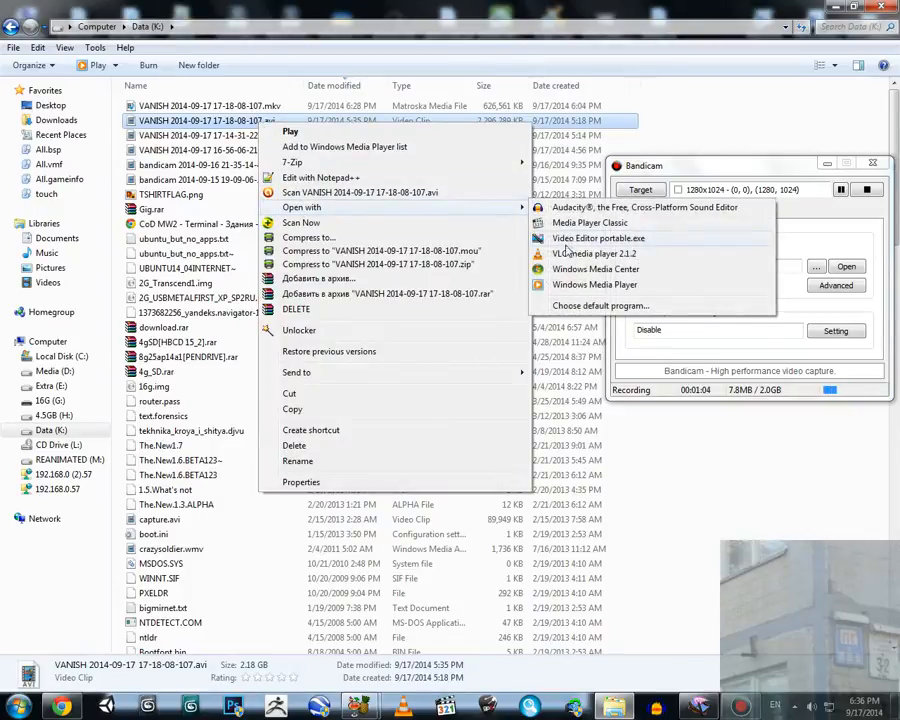
pyautogui.click(596, 252)
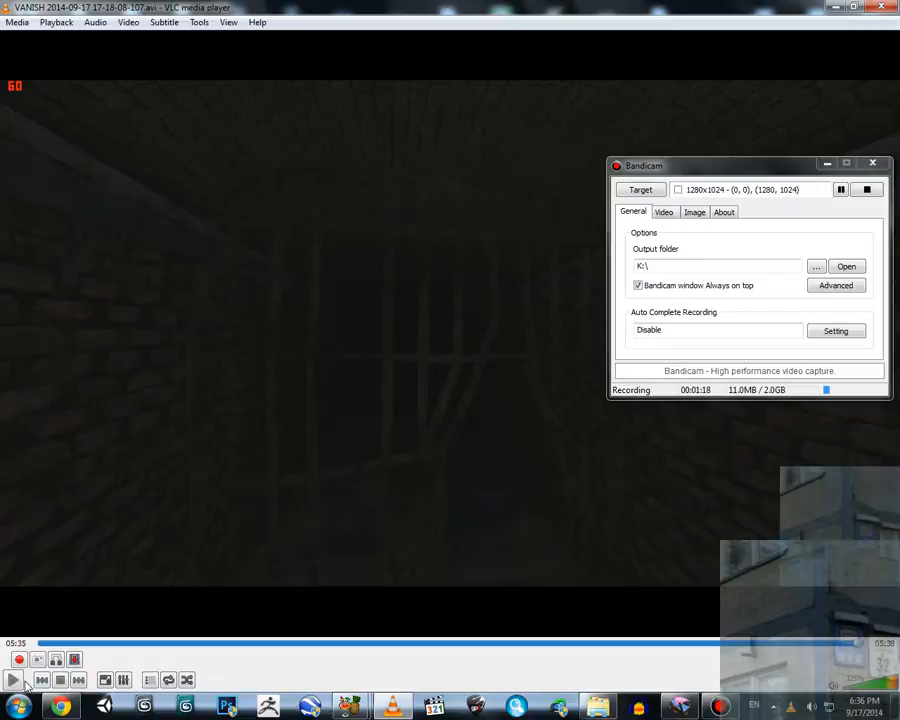
pyautogui.moveTo(14, 678)
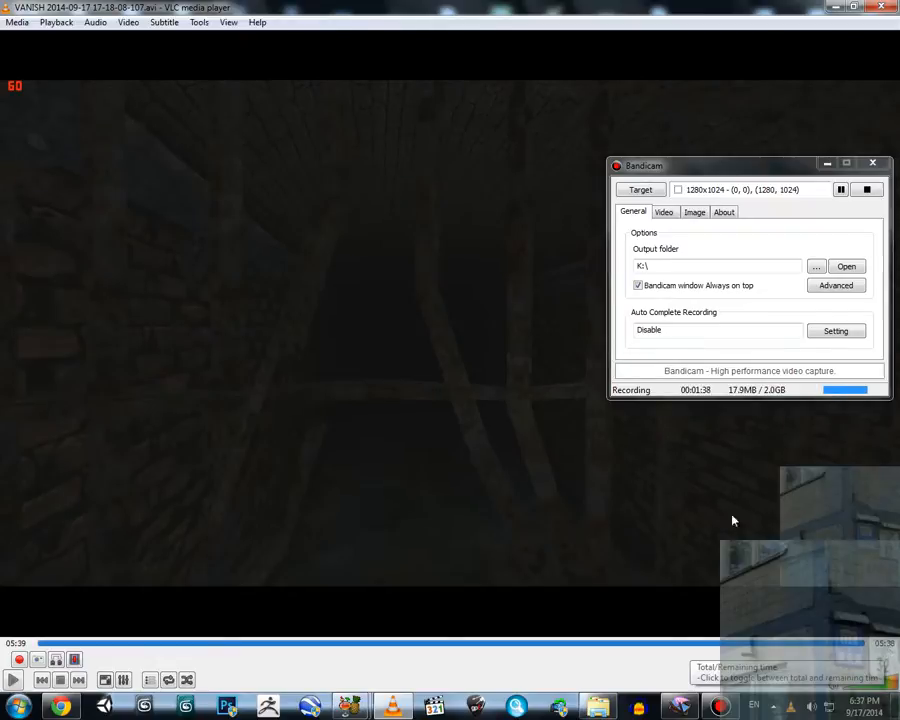
pyautogui.moveTo(380, 502)
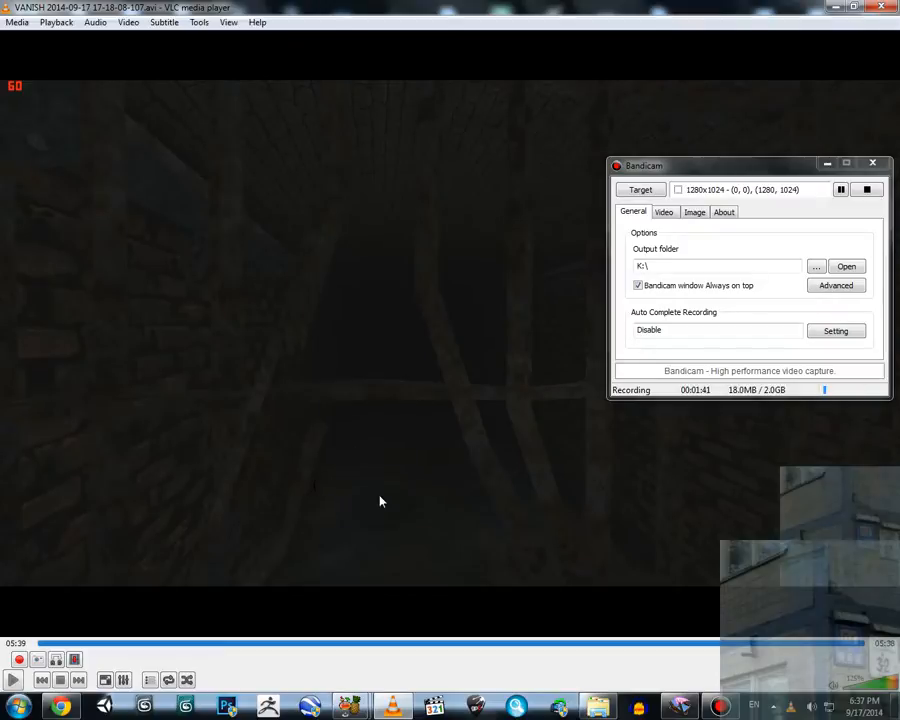
pyautogui.moveTo(278, 472)
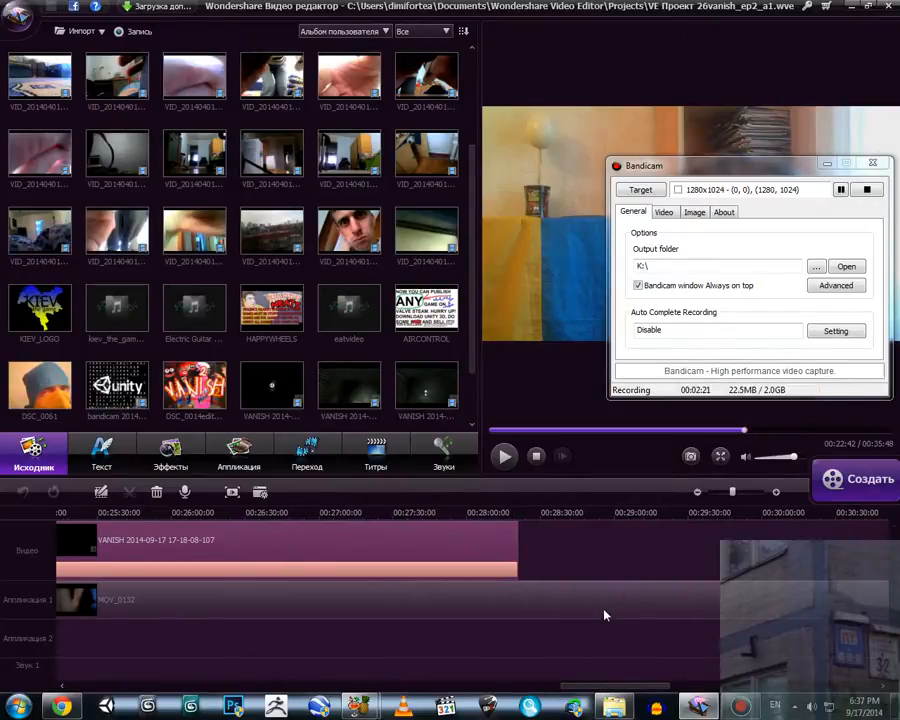
pyautogui.moveTo(564, 592)
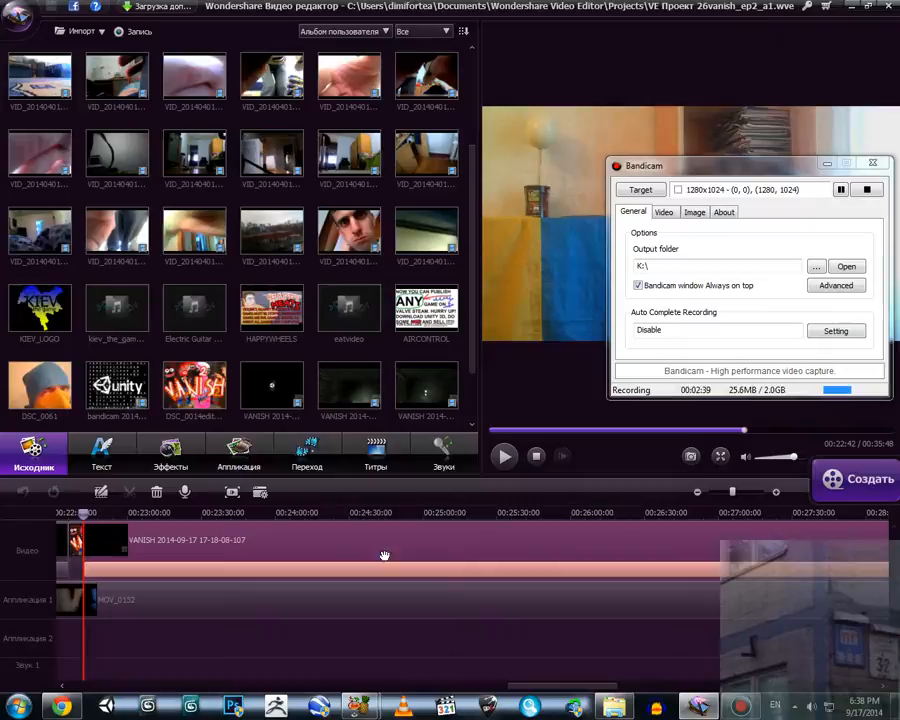
pyautogui.moveTo(368, 532)
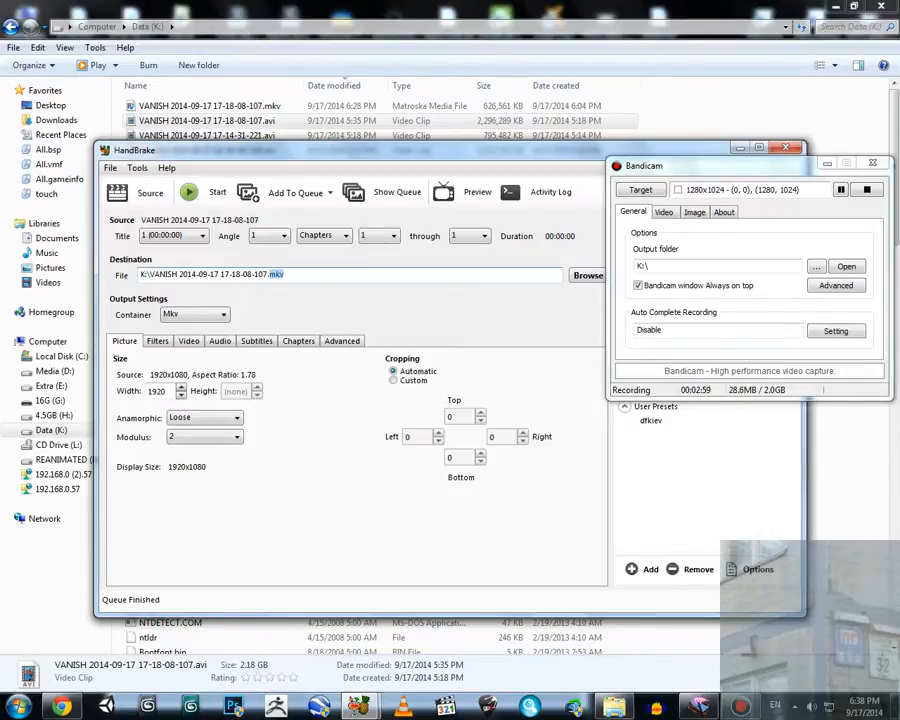
# Point the destination to the VANISH .mkv file on drive K and review the source and output settings
pyautogui.moveTo(136, 148); pyautogui.dragTo(104, 152)
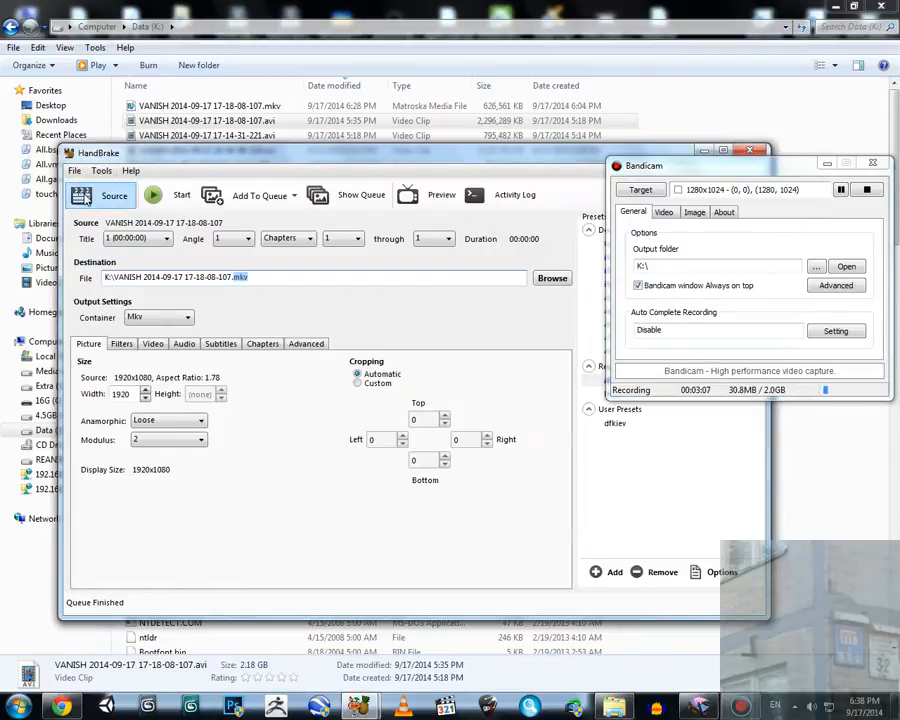
pyautogui.click(114, 196)
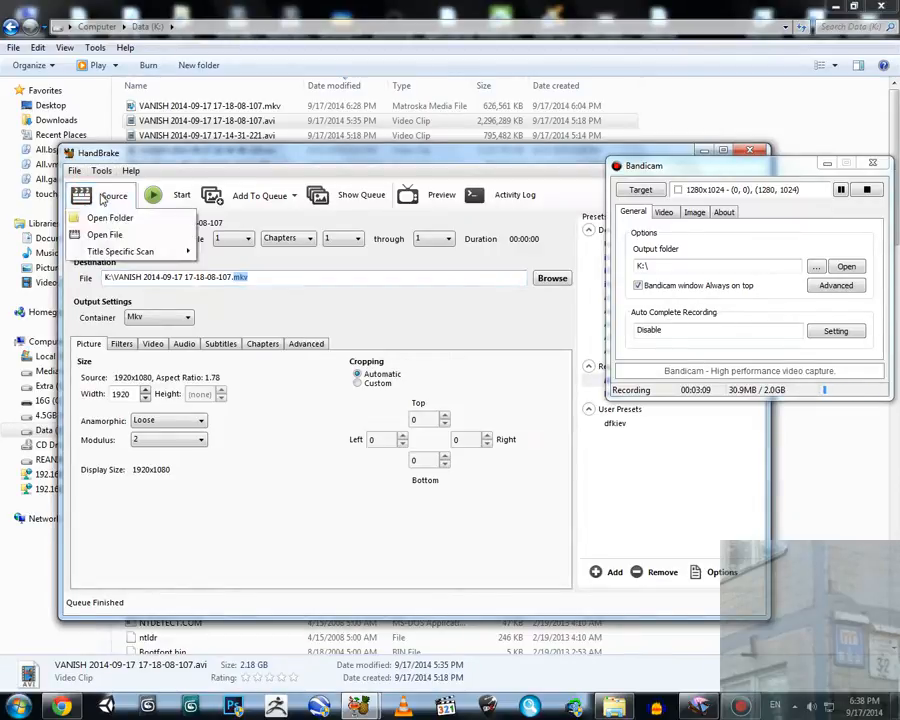
pyautogui.click(104, 234)
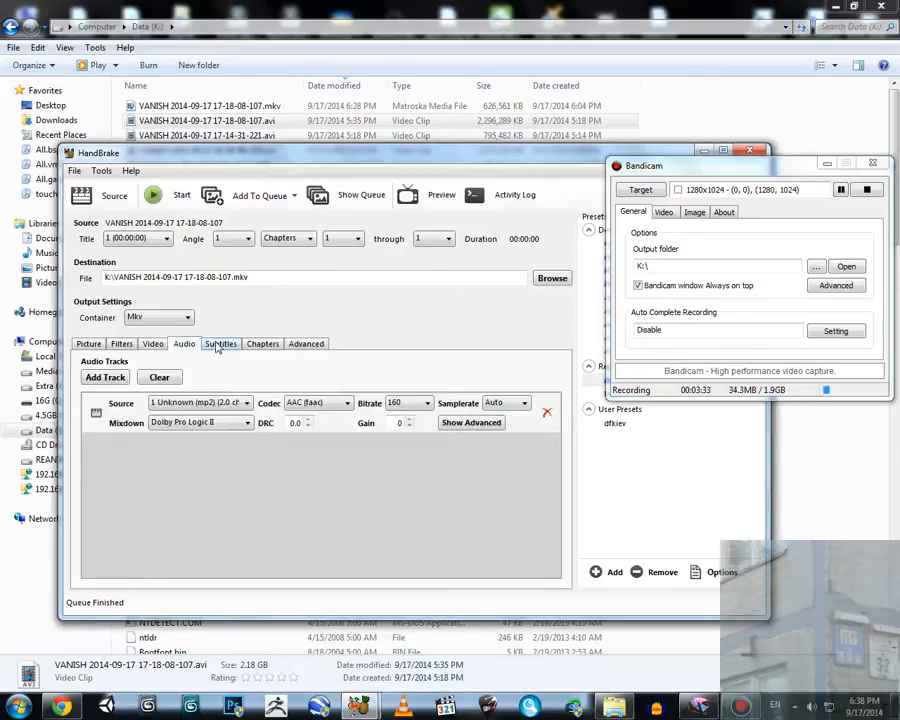
pyautogui.click(88, 344)
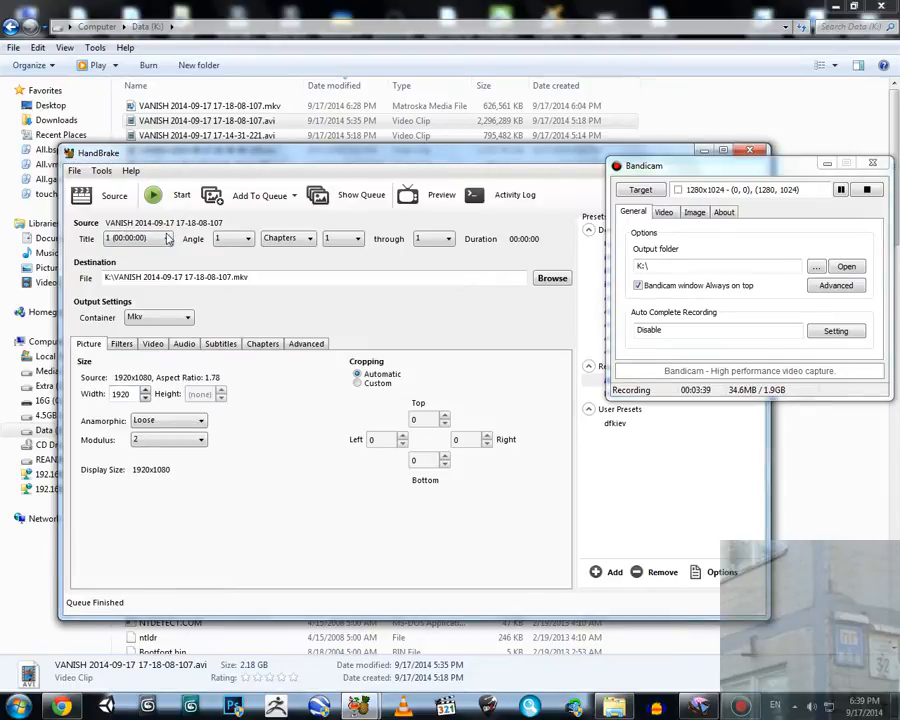
pyautogui.moveTo(300, 232)
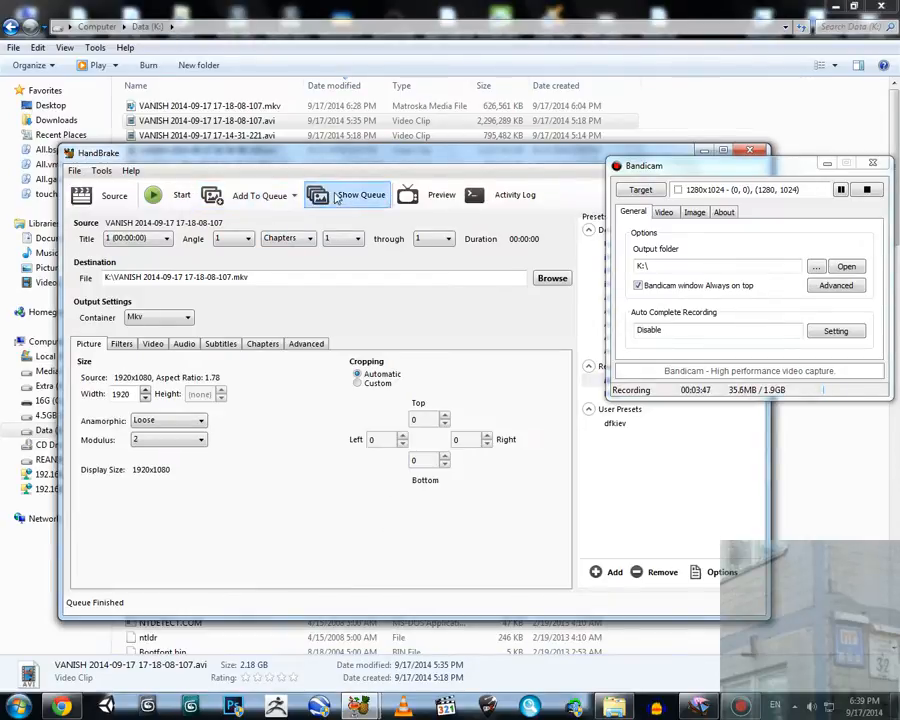
# Check the queue for the finished AVI-to-MKV job, close HandBrake and bring up the AVI file's options
pyautogui.click(360, 196)
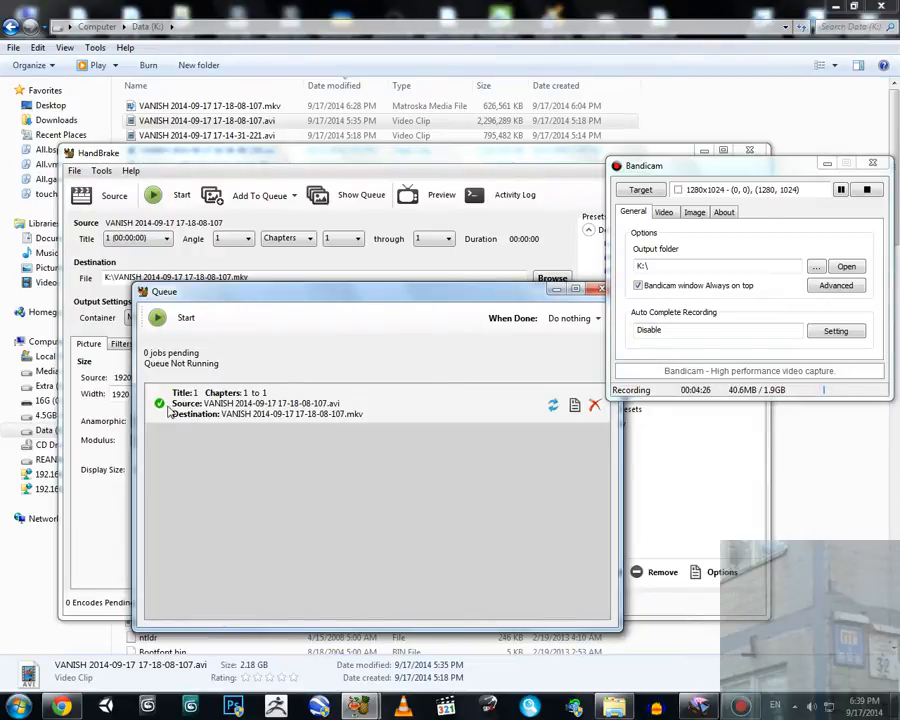
pyautogui.moveTo(160, 404)
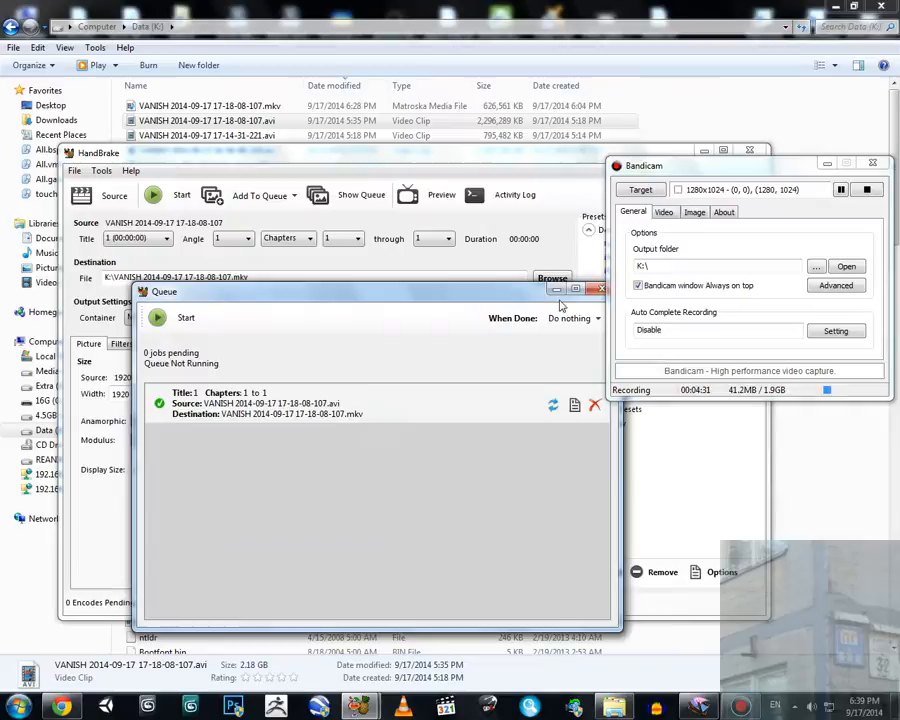
pyautogui.click(596, 288)
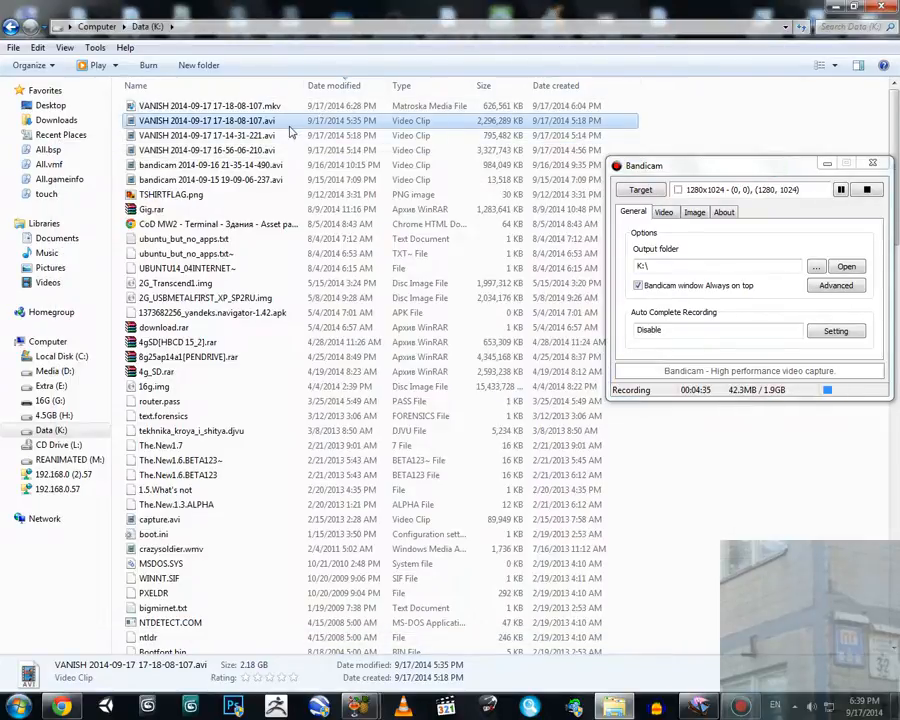
pyautogui.rightClick(208, 120)
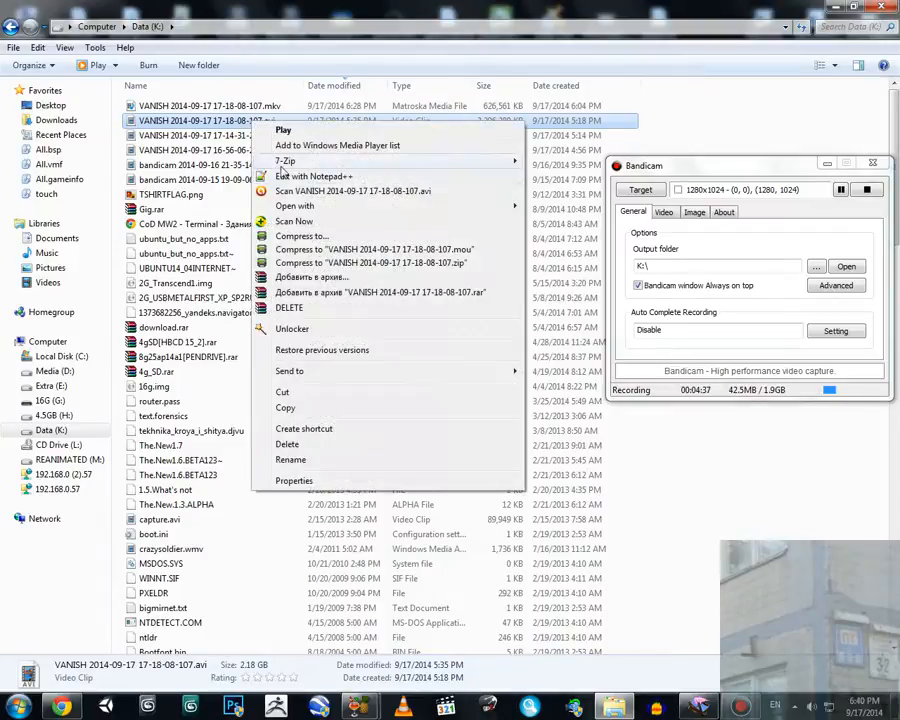
# Open the VANISH AVI recording in VLC media player via Open with
pyautogui.click(294, 204)
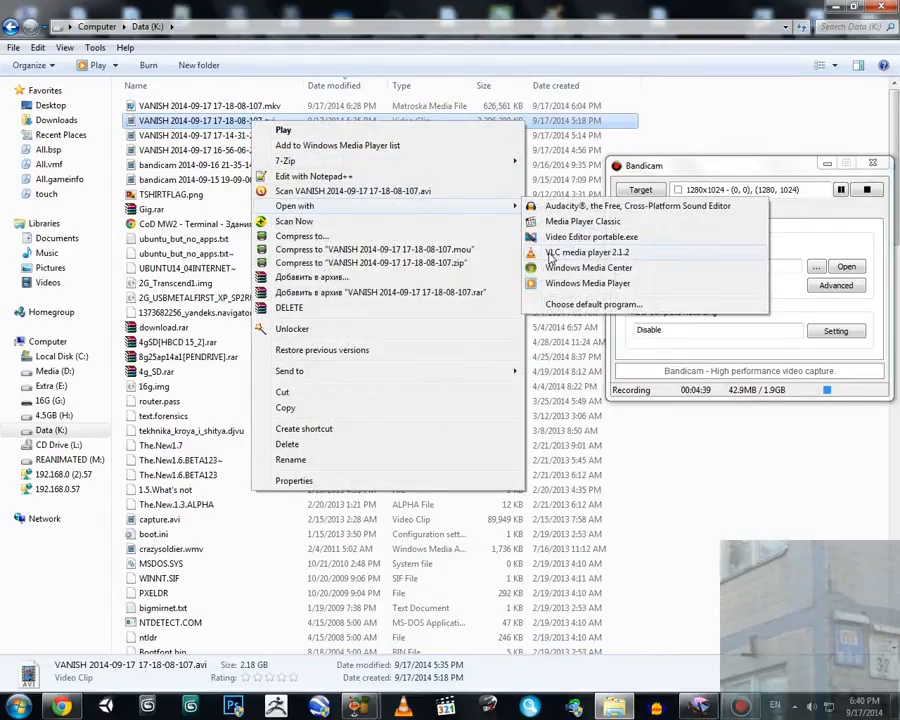
pyautogui.click(564, 252)
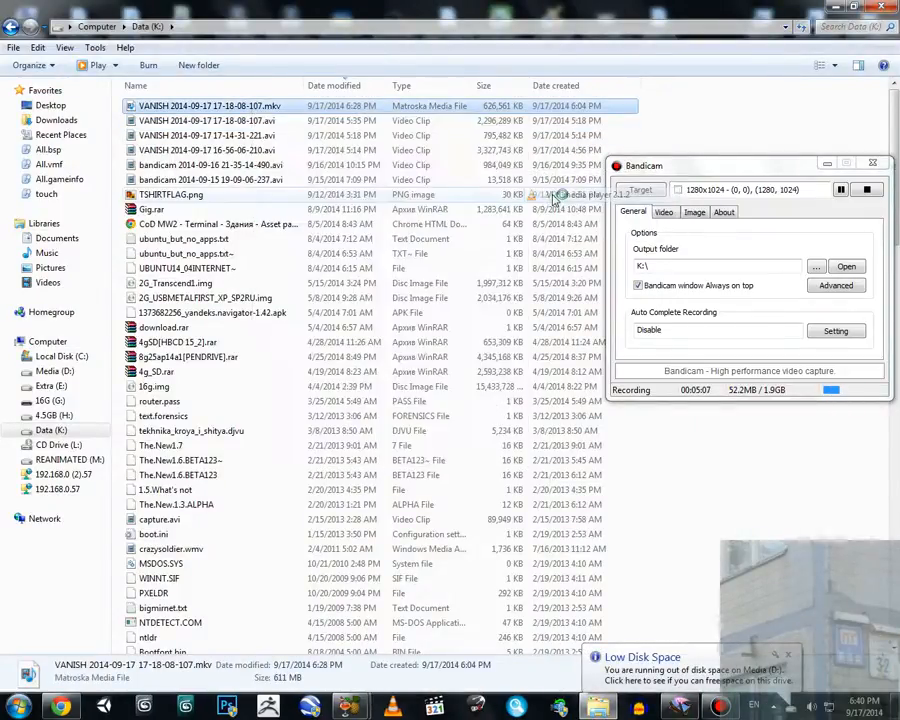
pyautogui.doubleClick(210, 104)
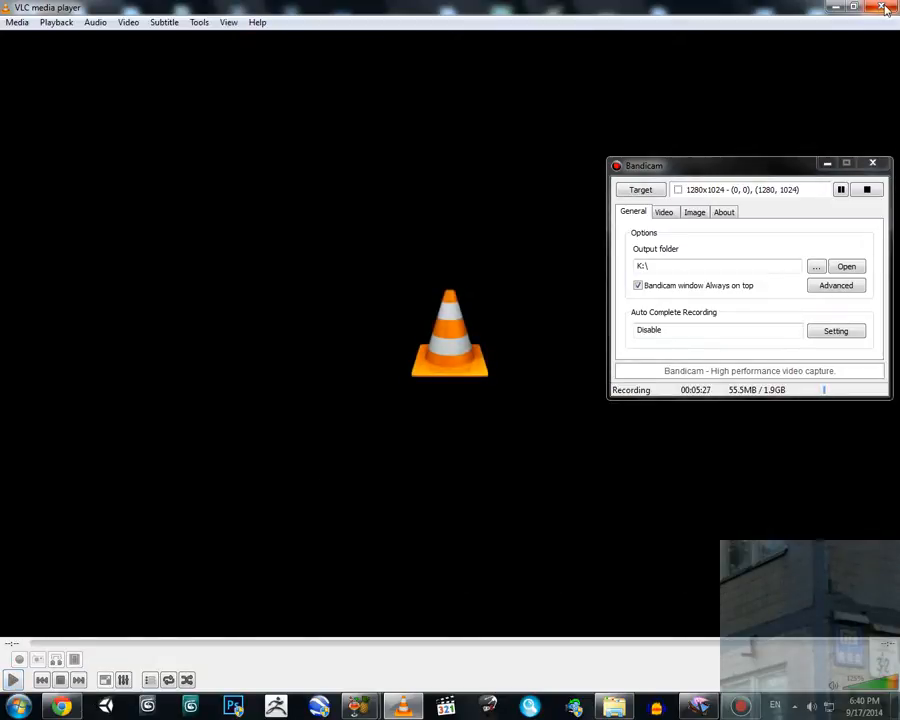
pyautogui.click(884, 8)
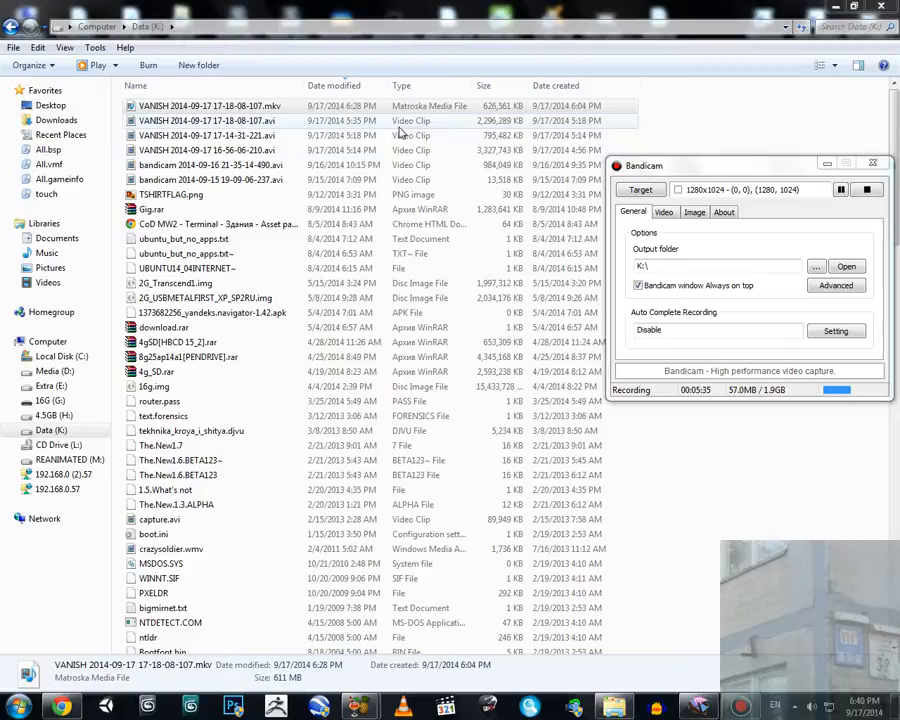
# Launch HandBrake with the VANISH AVI as source via Open with, targeting the matching .mkv
pyautogui.rightClick(210, 132)
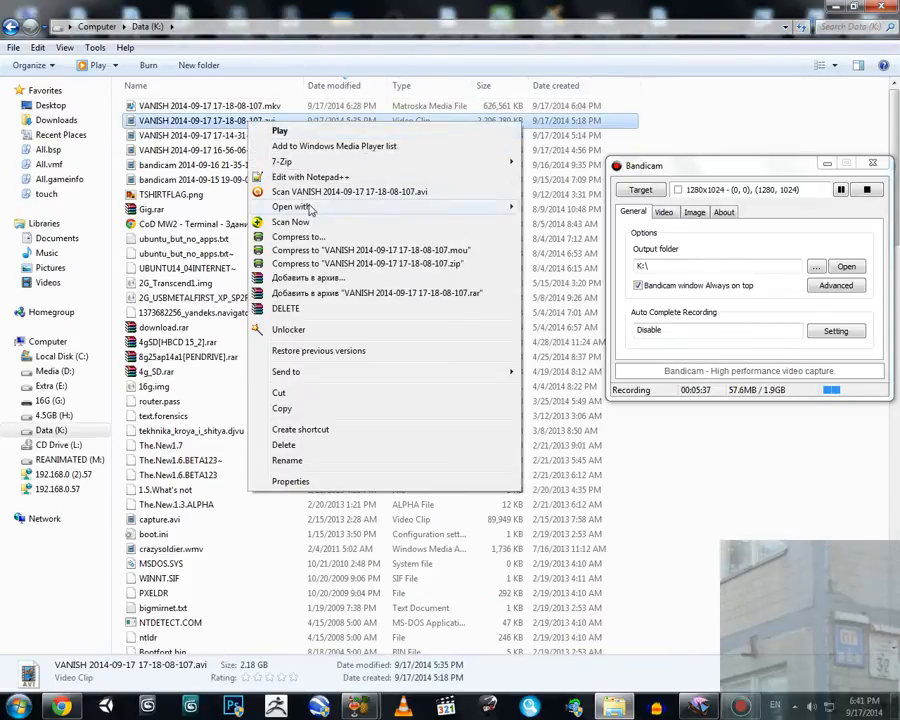
pyautogui.click(288, 206)
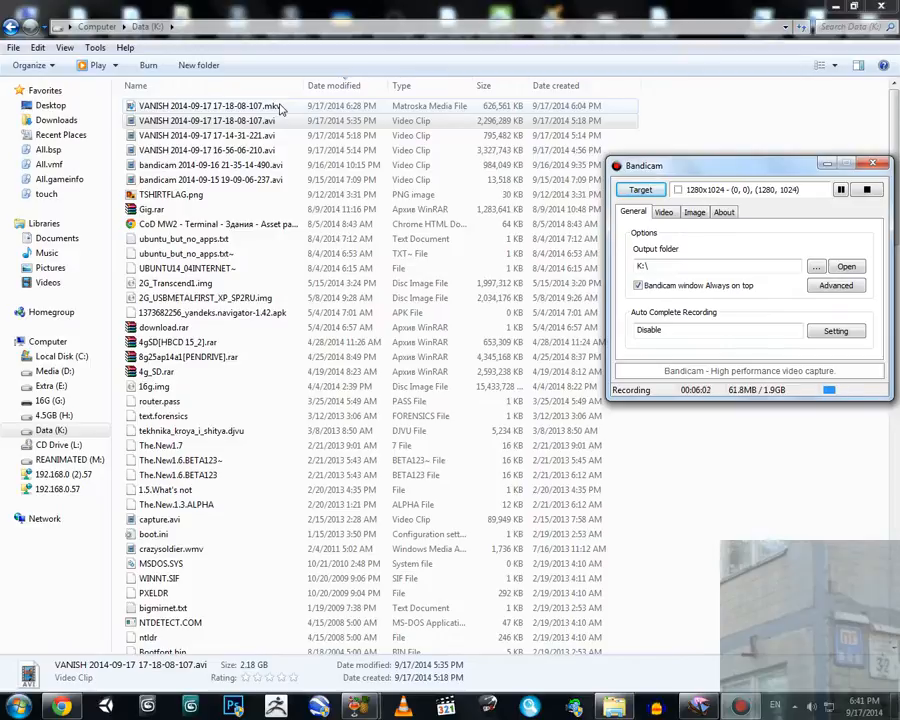
pyautogui.click(230, 108)
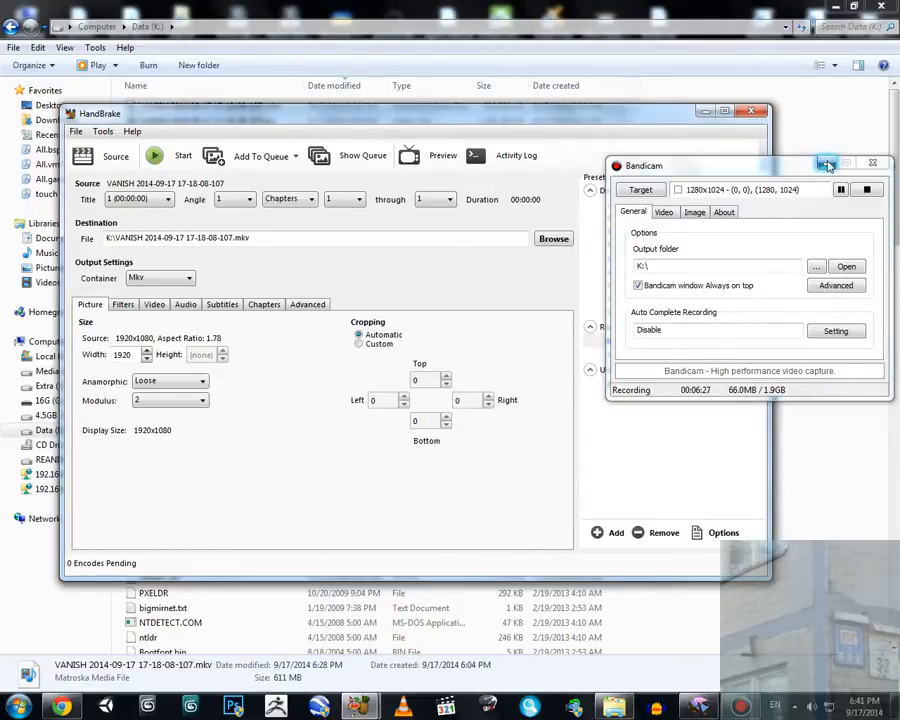
pyautogui.click(824, 164)
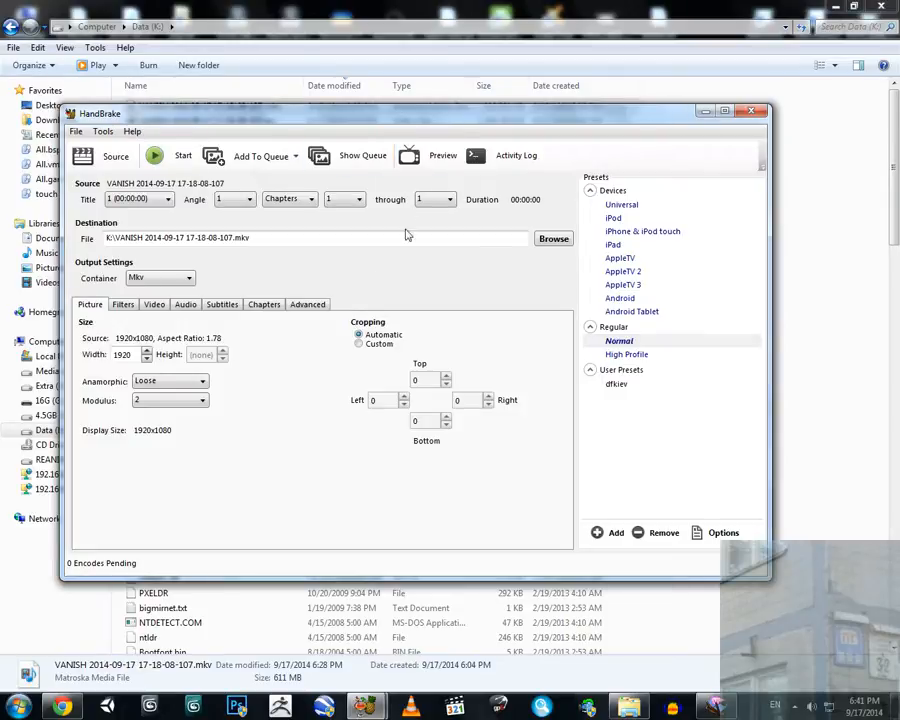
pyautogui.moveTo(318, 340)
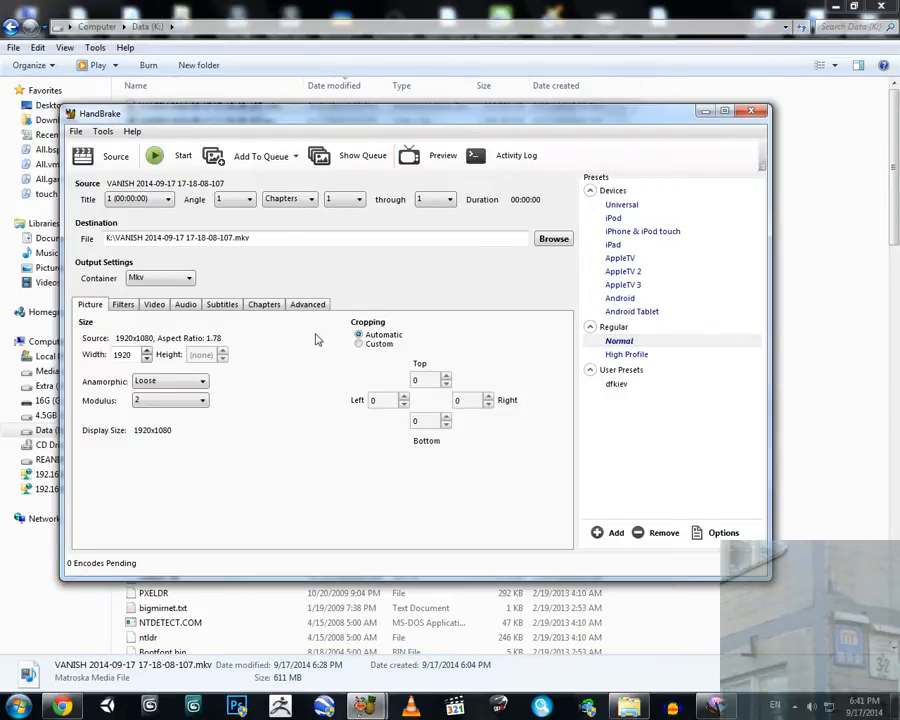
pyautogui.click(750, 112)
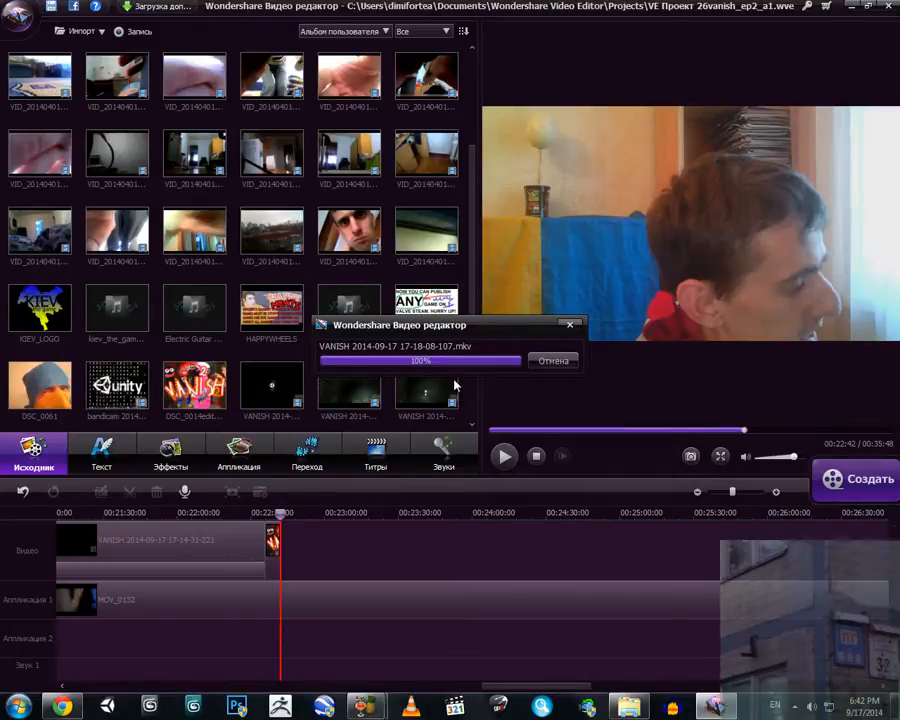
pyautogui.moveTo(466, 374)
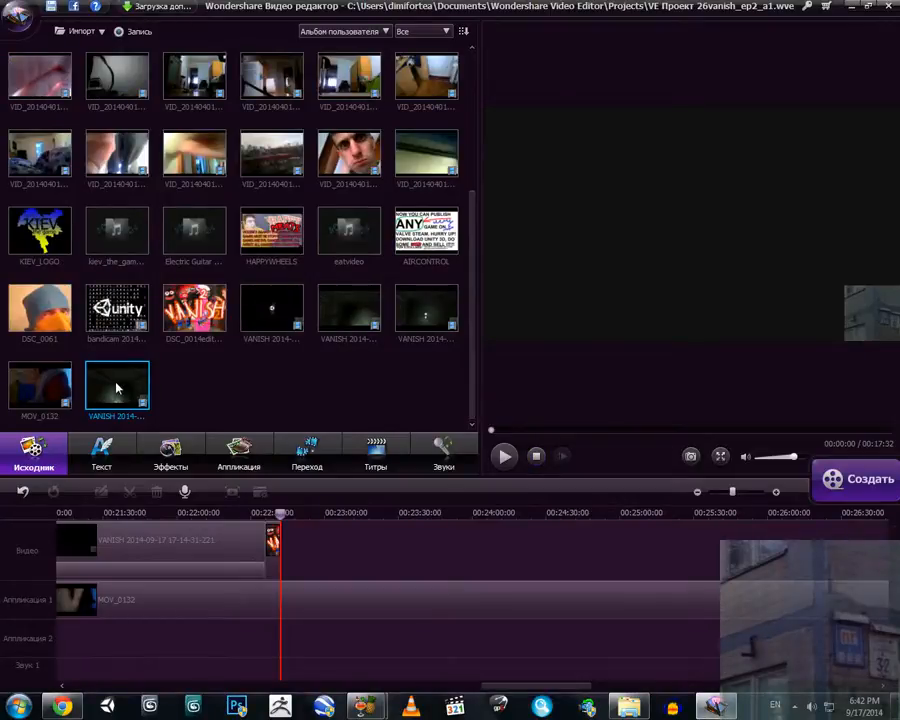
pyautogui.moveTo(116, 386)
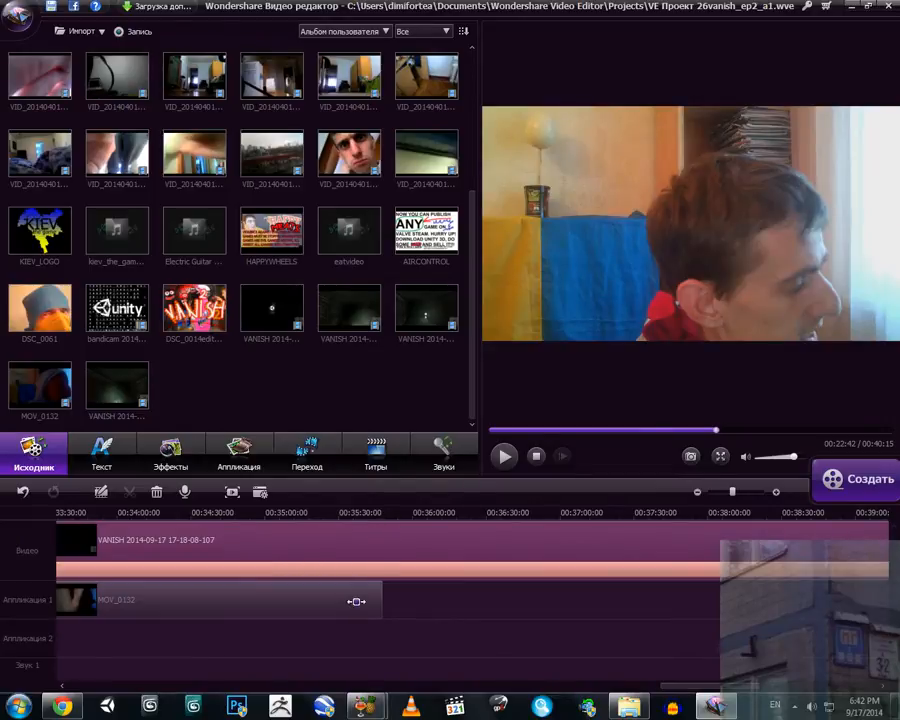
pyautogui.click(352, 512)
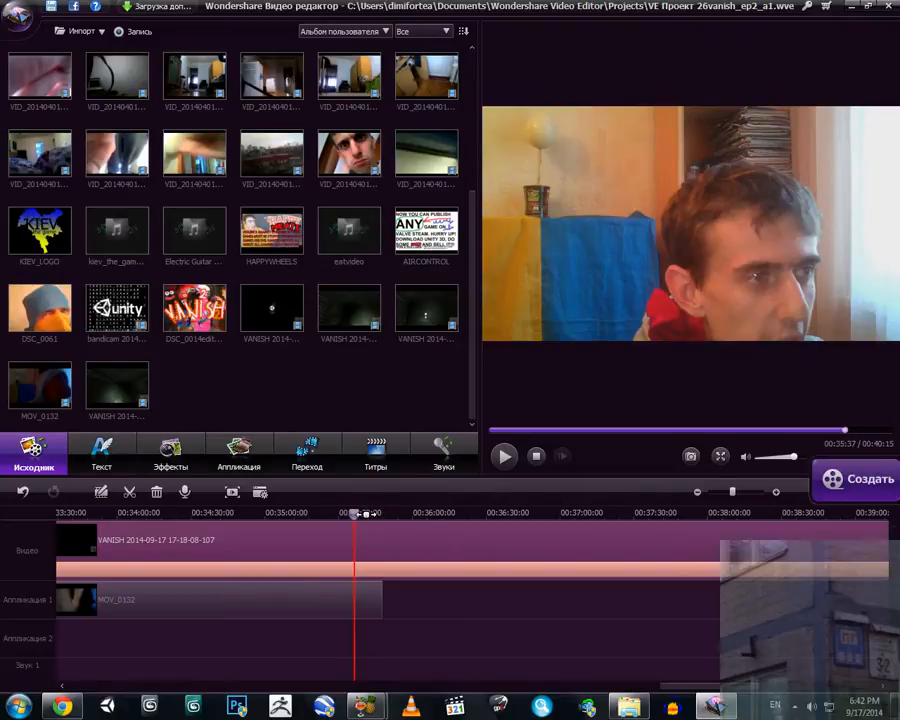
pyautogui.moveTo(354, 512); pyautogui.dragTo(366, 512)
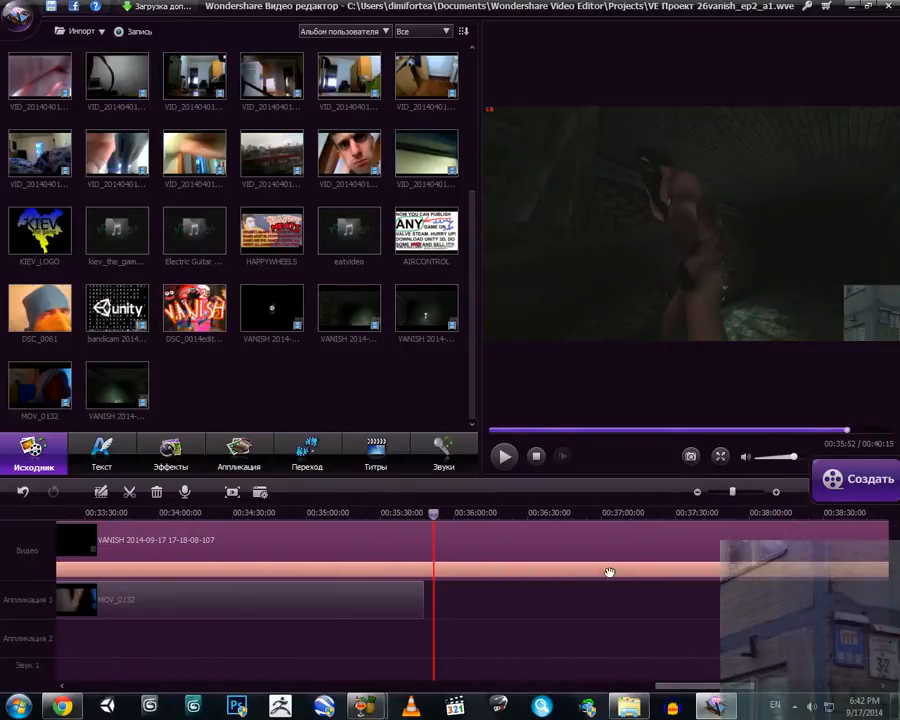
pyautogui.moveTo(432, 512); pyautogui.dragTo(444, 512)
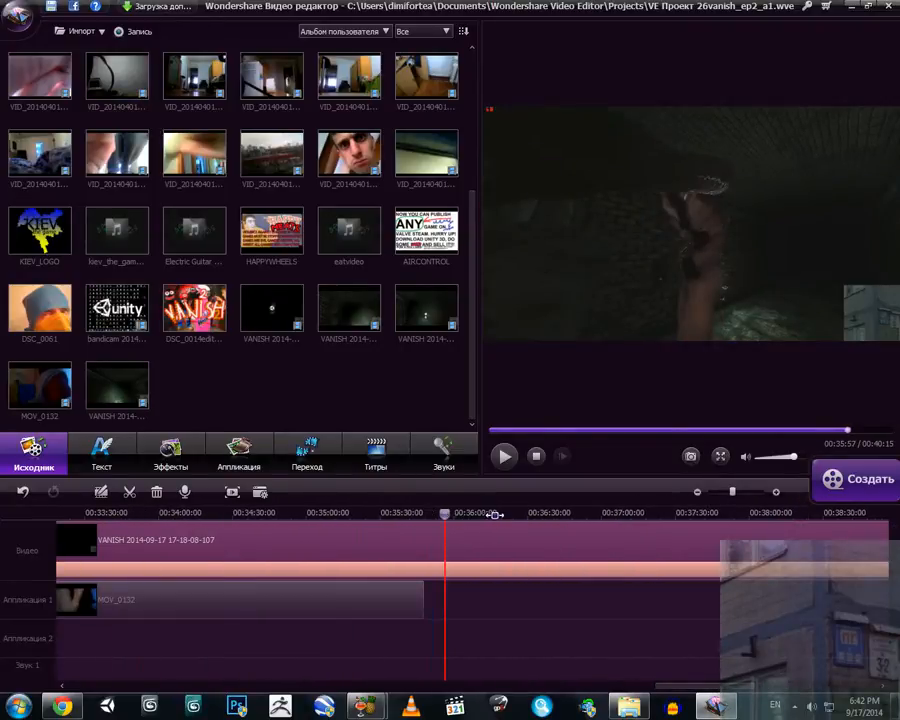
pyautogui.click(524, 514)
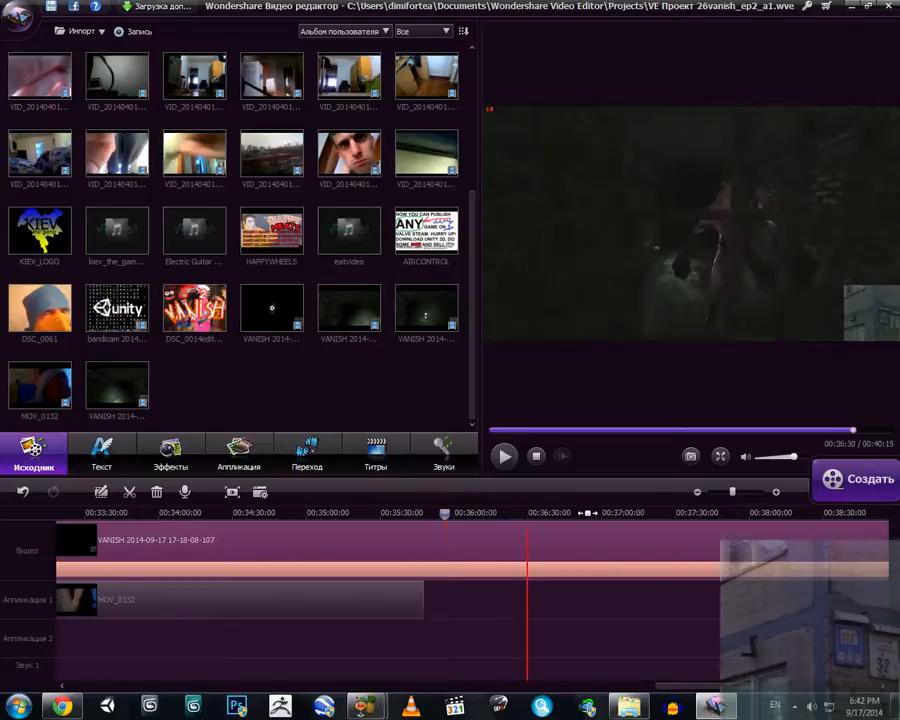
pyautogui.click(680, 512)
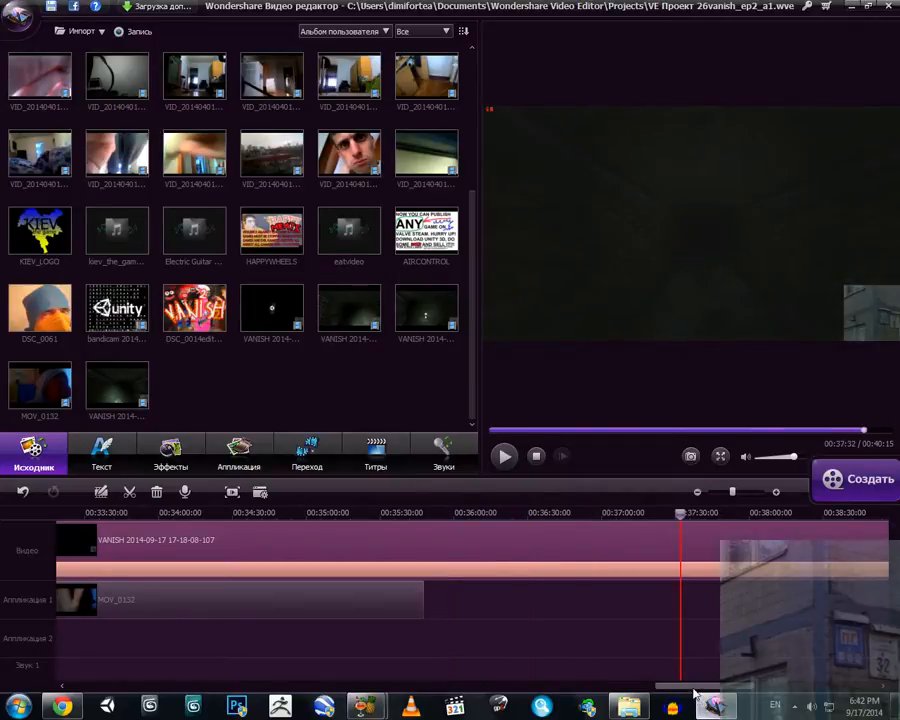